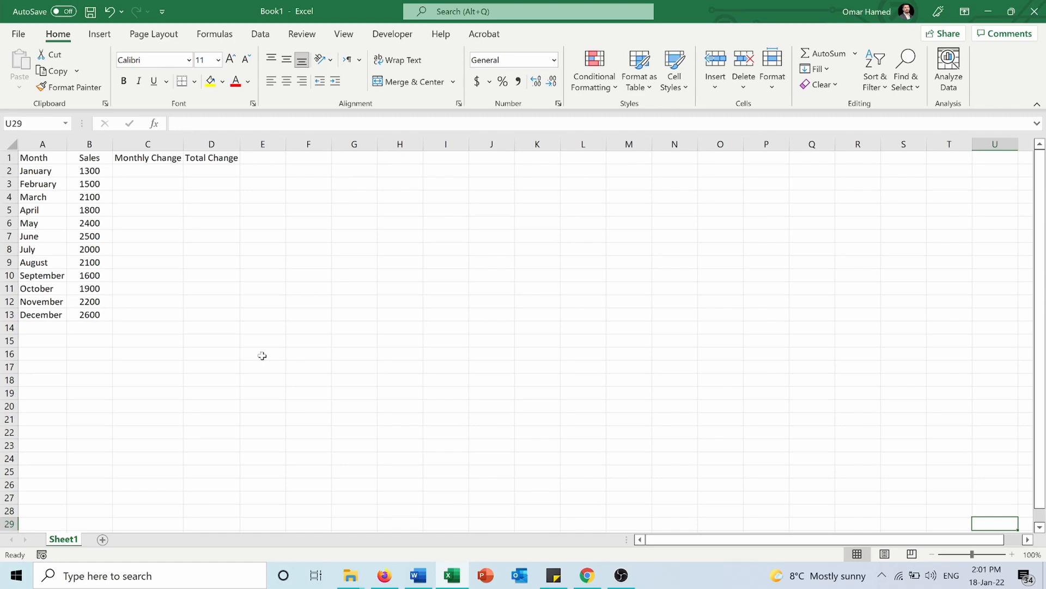
Mark January's Monthly Change and Total Change cells with a dash, then move to C3
{"action": "left_click", "coordinate": [147, 170]}
{"action": "type", "text": "-"}
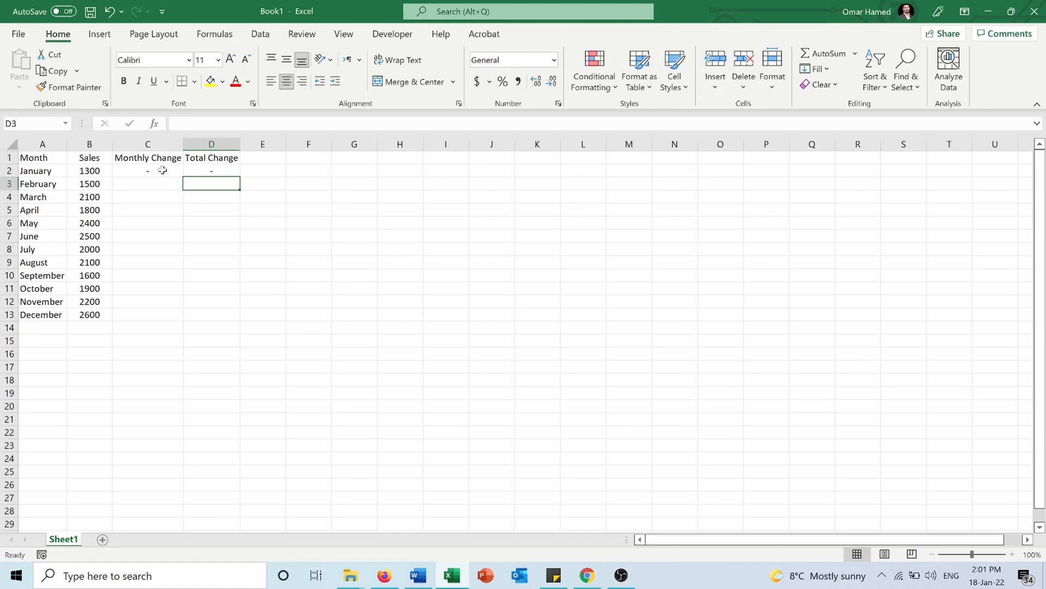
{"action": "left_click", "coordinate": [147, 183]}
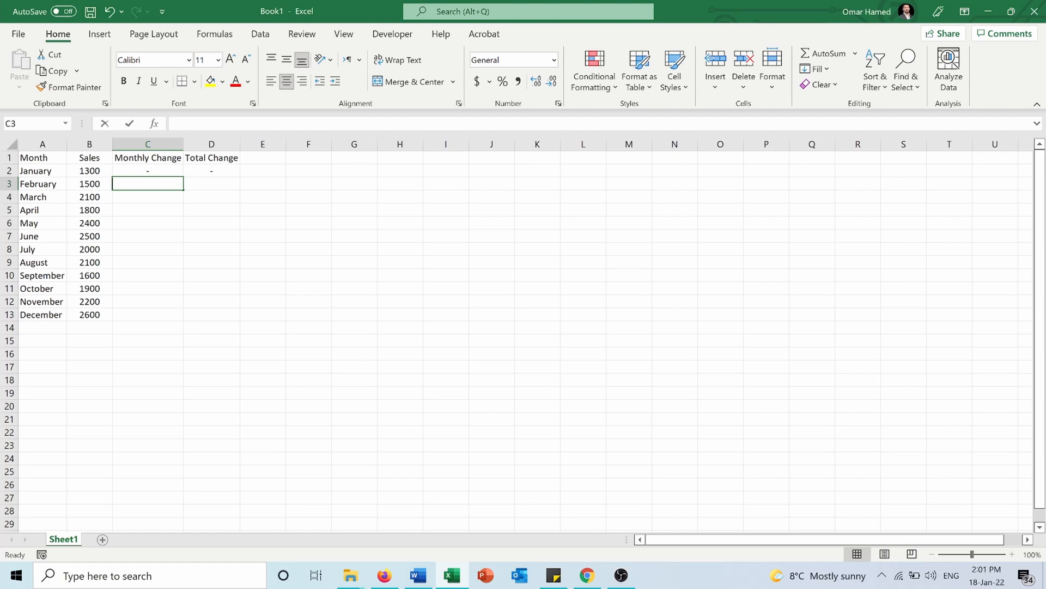
Enter =(B3-B2)/B2 in C3, giving February's monthly change of 0.153846154
{"action": "type", "text": "=("}
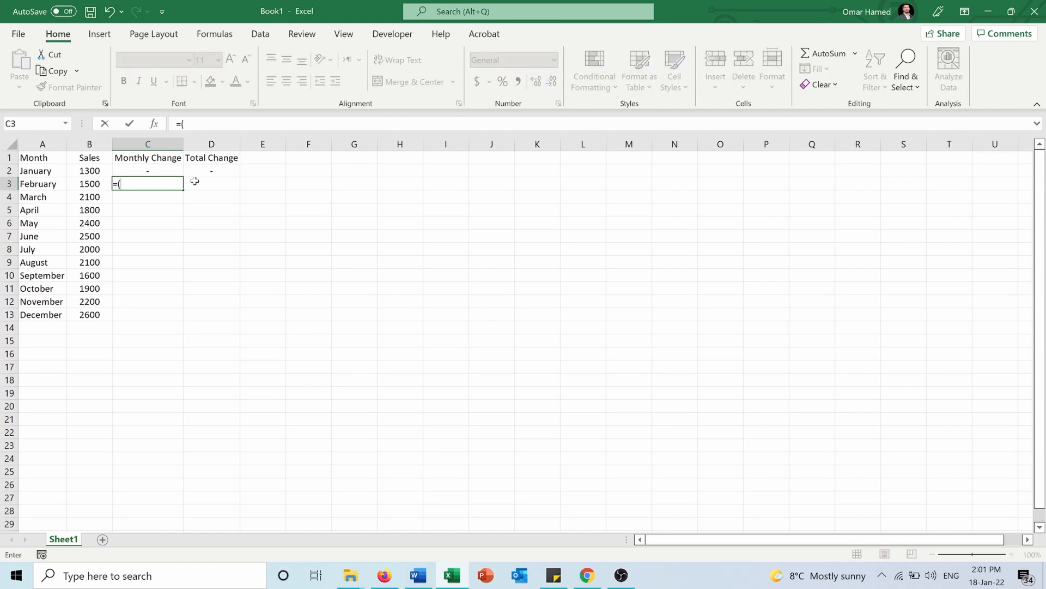
{"action": "left_click", "coordinate": [89, 183]}
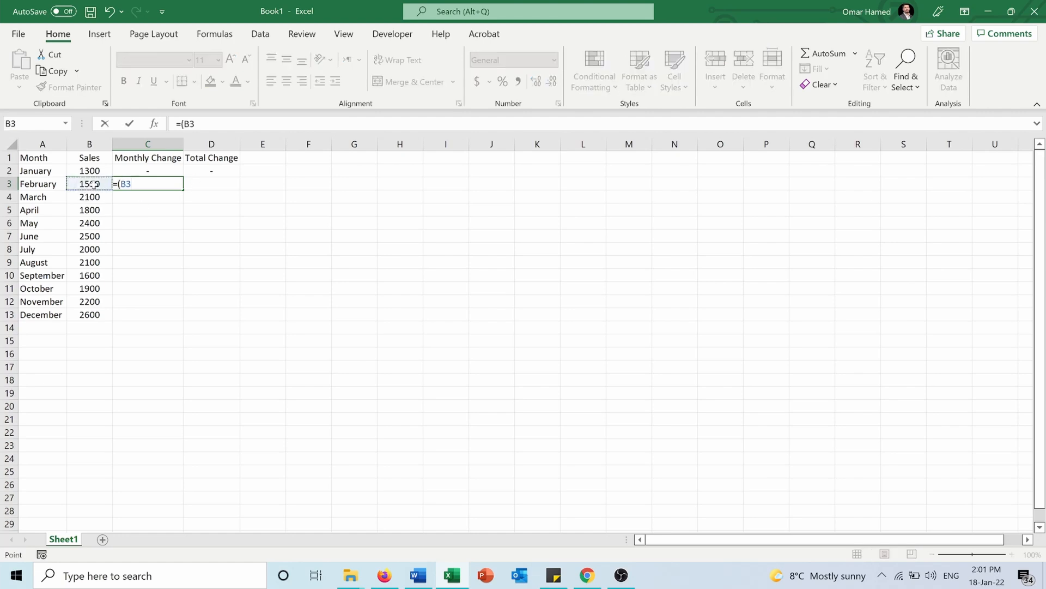
{"action": "type", "text": "-"}
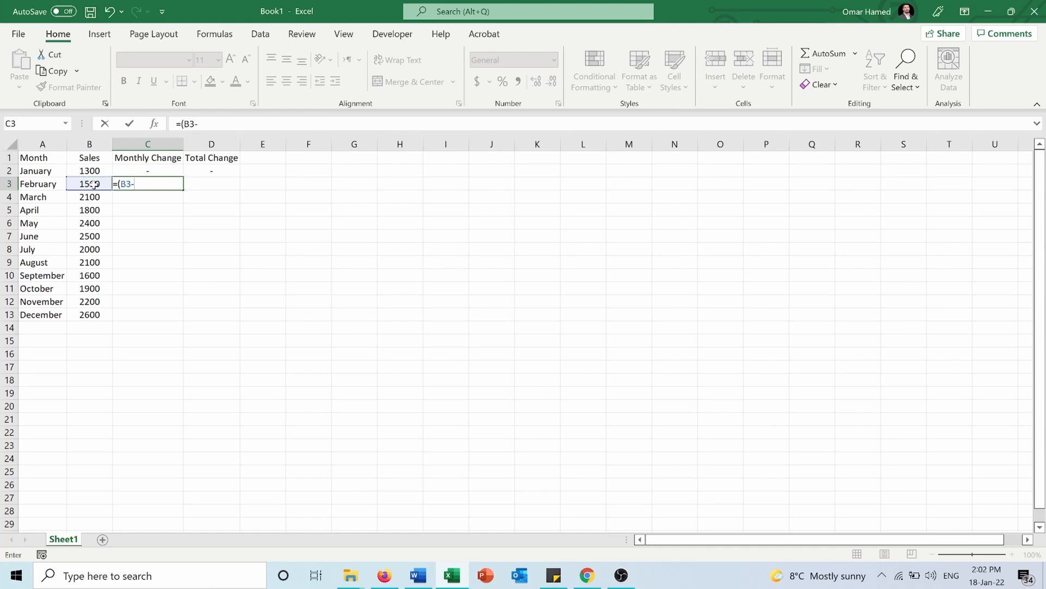
{"action": "left_click", "coordinate": [89, 170]}
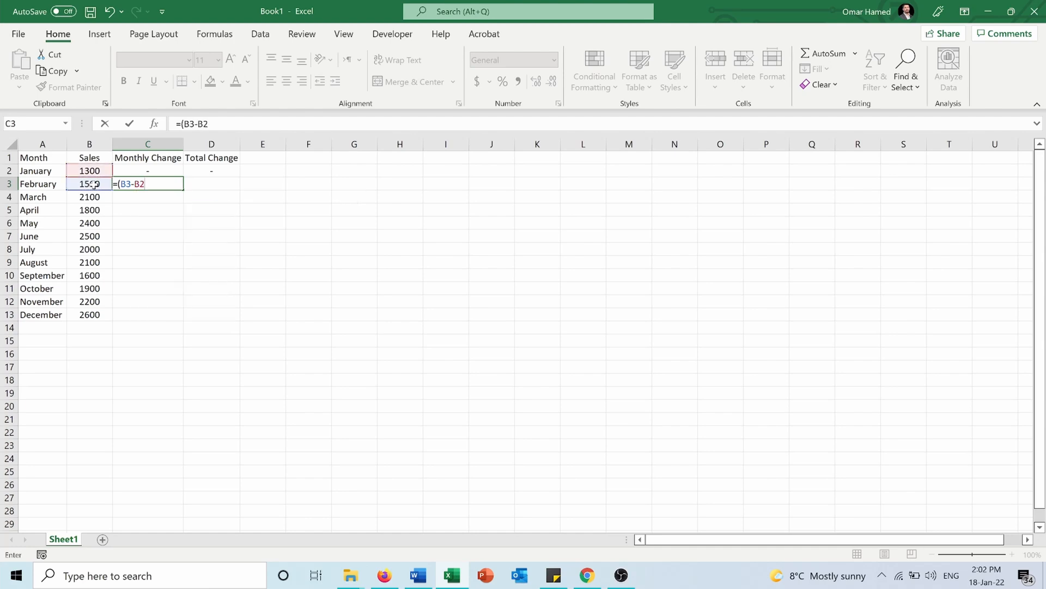
{"action": "type", "text": ")"}
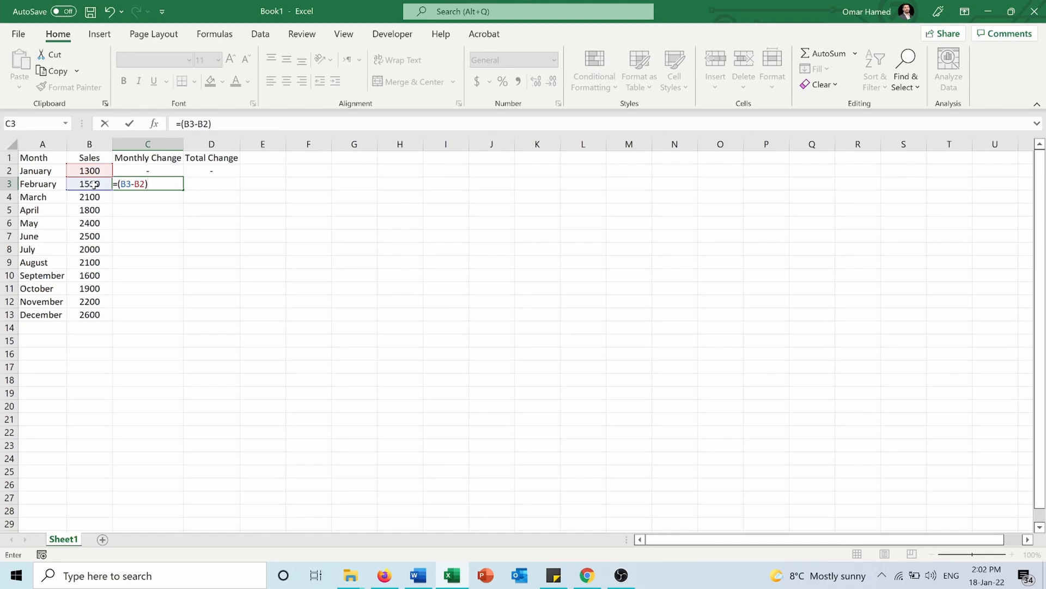
{"action": "type", "text": "/B2"}
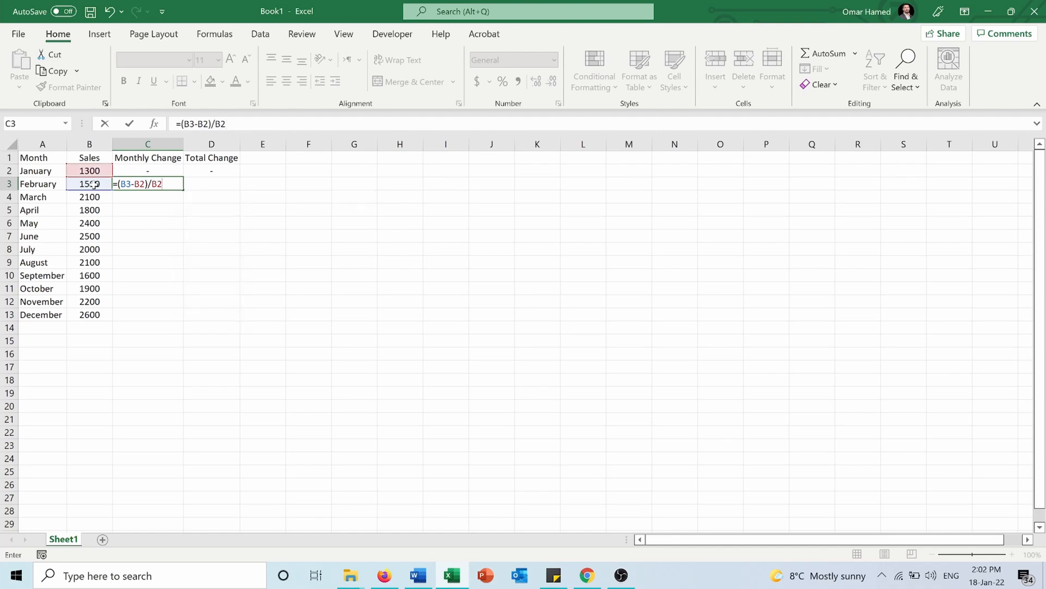
{"action": "key", "text": "Enter"}
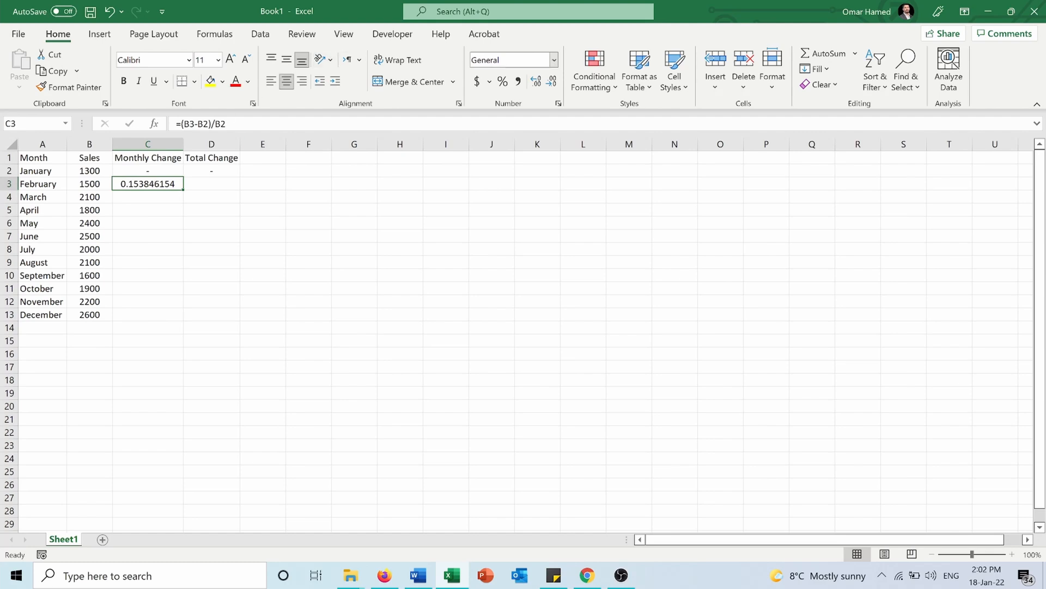
{"action": "mouse_move", "coordinate": [502, 81]}
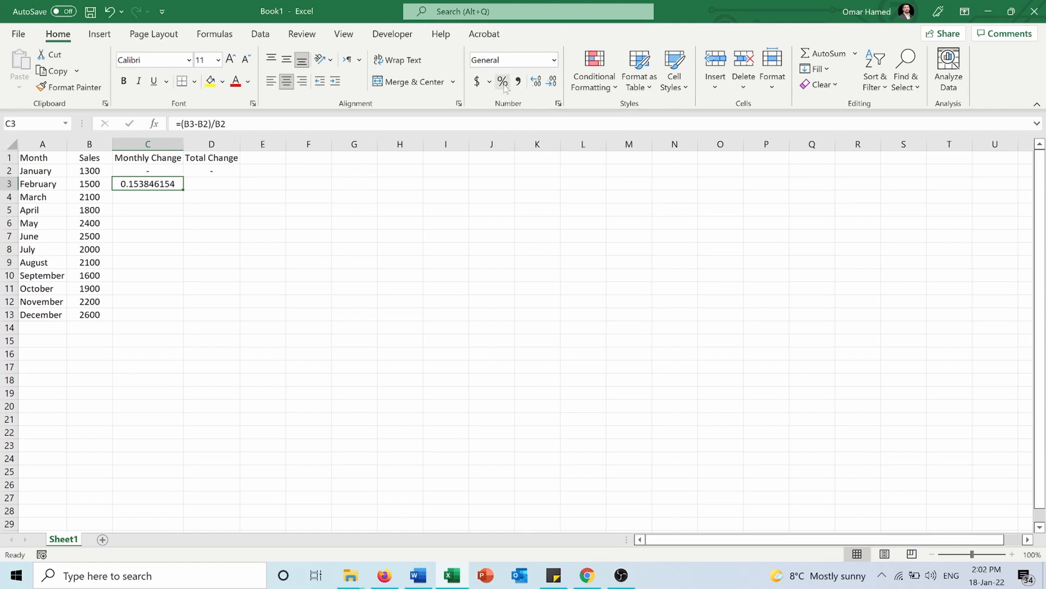
{"action": "mouse_move", "coordinate": [501, 82]}
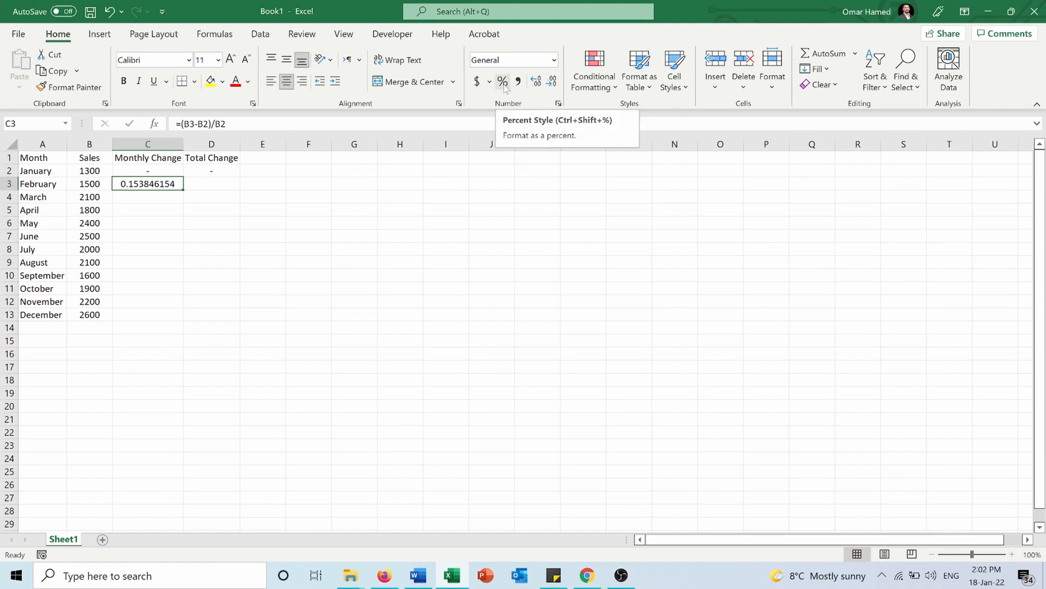
Format C3 with Percent Style so February's monthly change shows 15%
{"action": "left_click", "coordinate": [501, 81]}
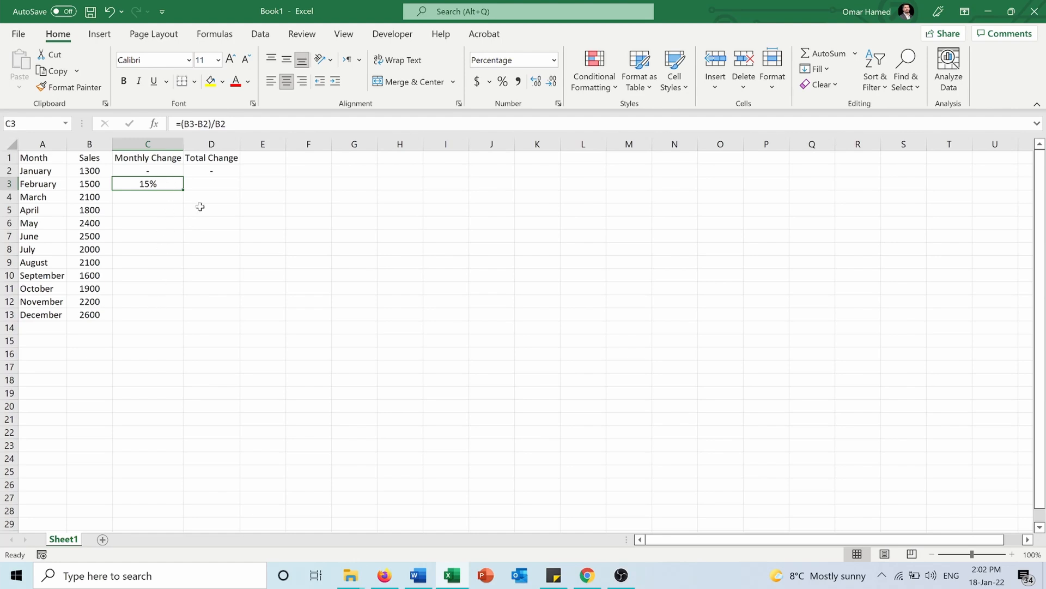
{"action": "mouse_move", "coordinate": [185, 191]}
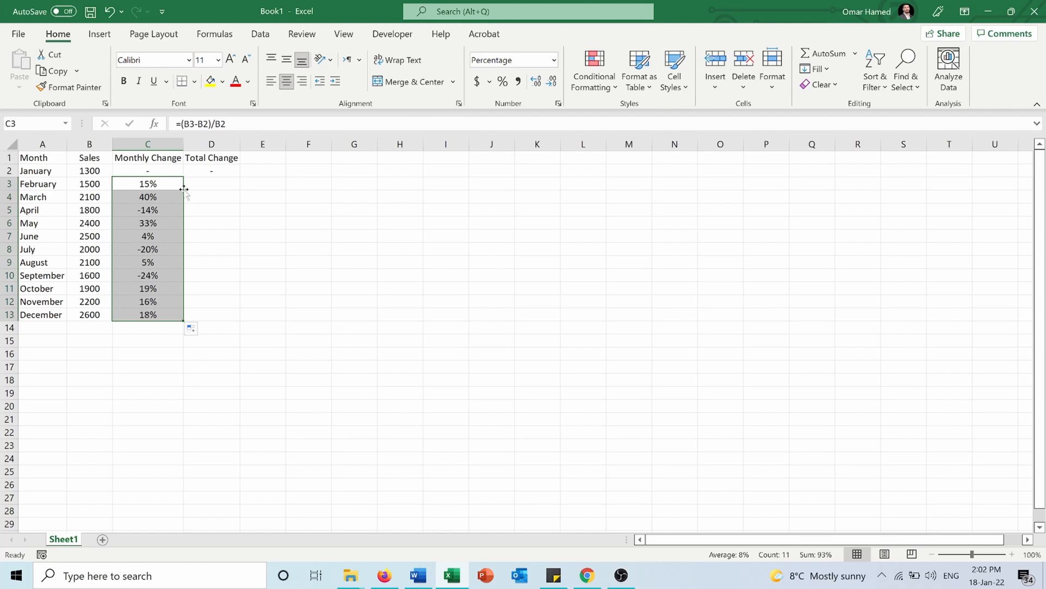
{"action": "mouse_move", "coordinate": [180, 355]}
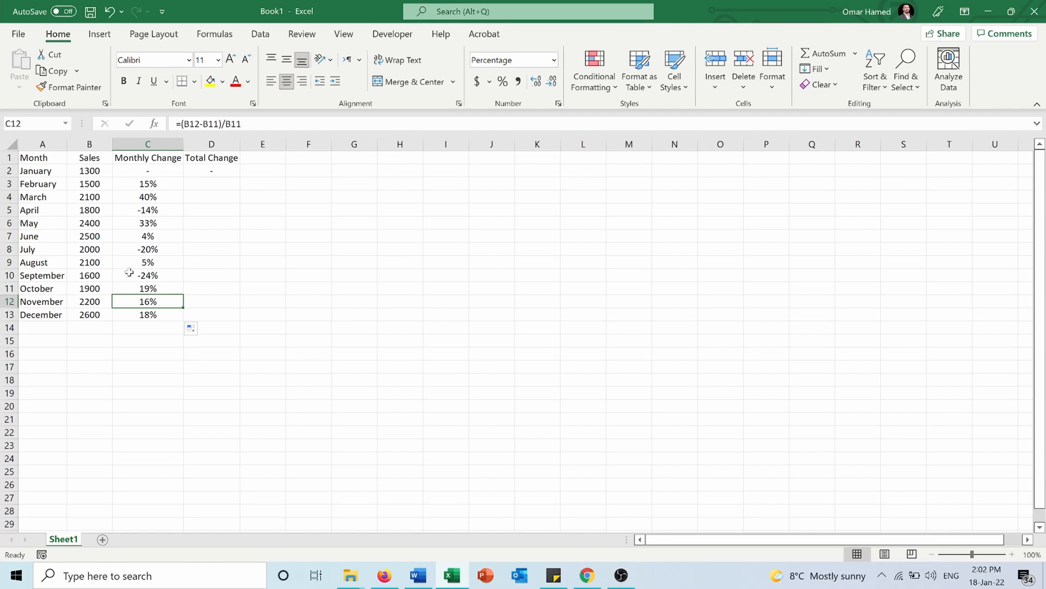
{"action": "mouse_move", "coordinate": [79, 288]}
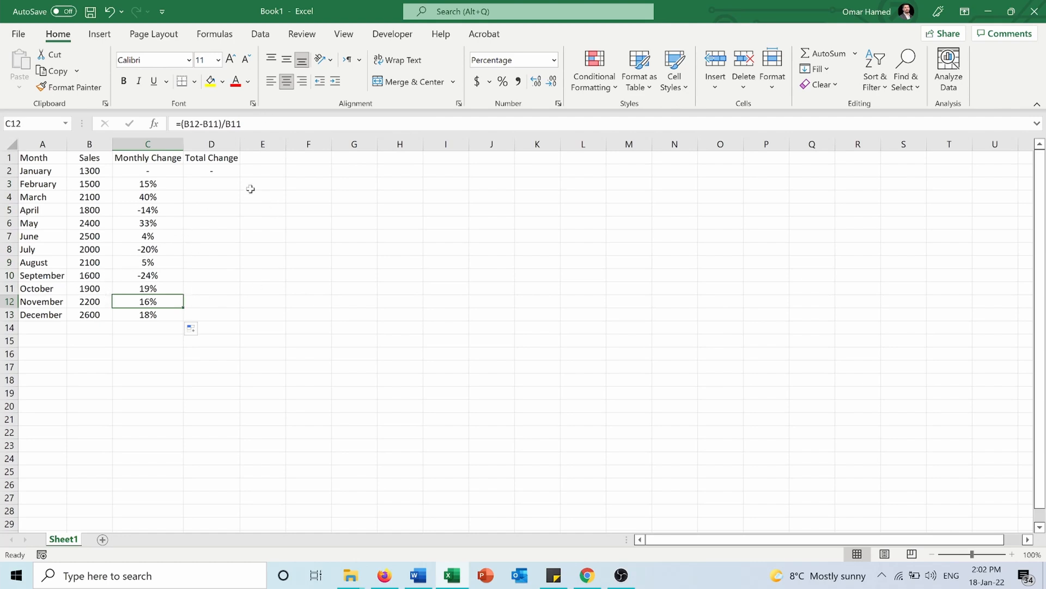
{"action": "mouse_move", "coordinate": [214, 179]}
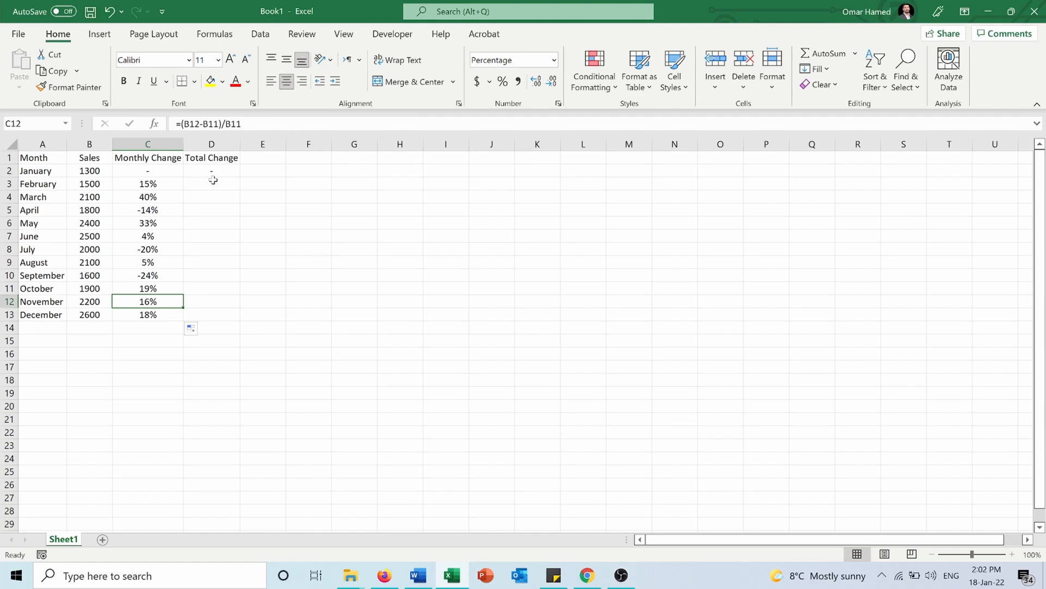
{"action": "mouse_move", "coordinate": [196, 179]}
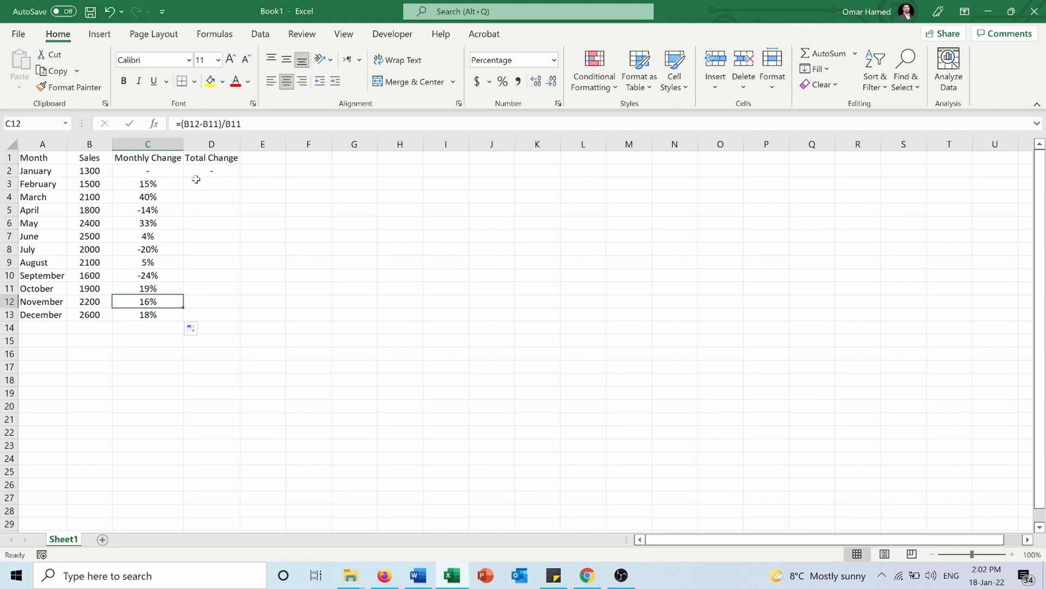
Review July and January sales, then start a formula with = in D3
{"action": "left_click", "coordinate": [212, 183]}
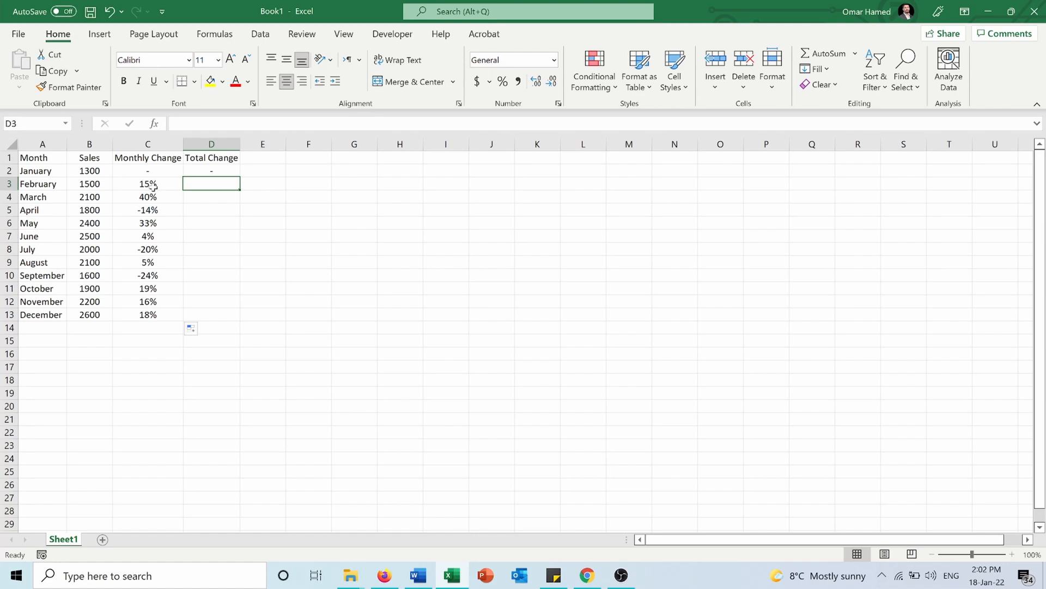
{"action": "left_click", "coordinate": [89, 249]}
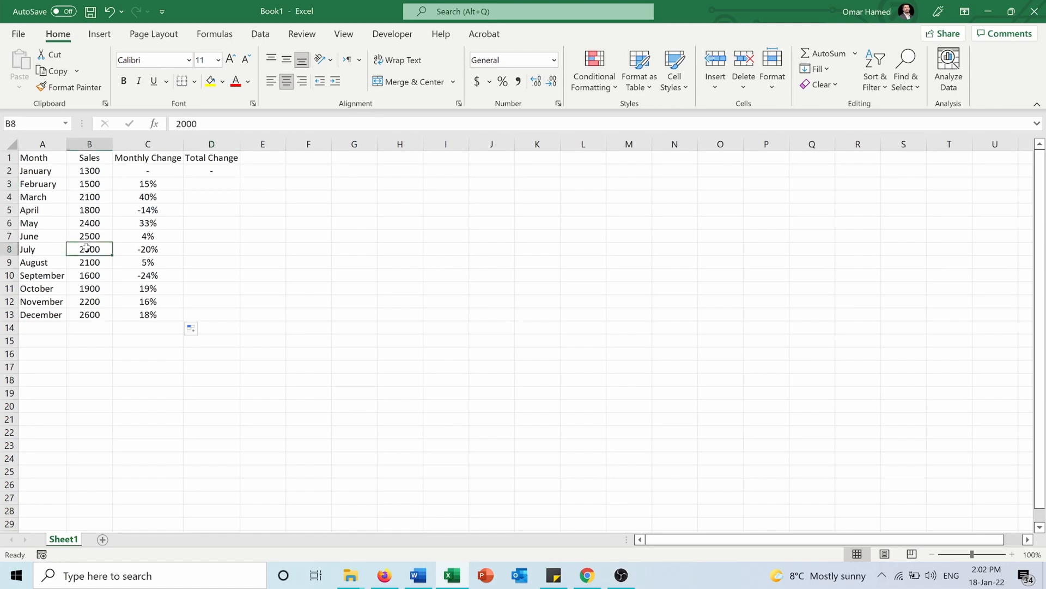
{"action": "left_click", "coordinate": [90, 170]}
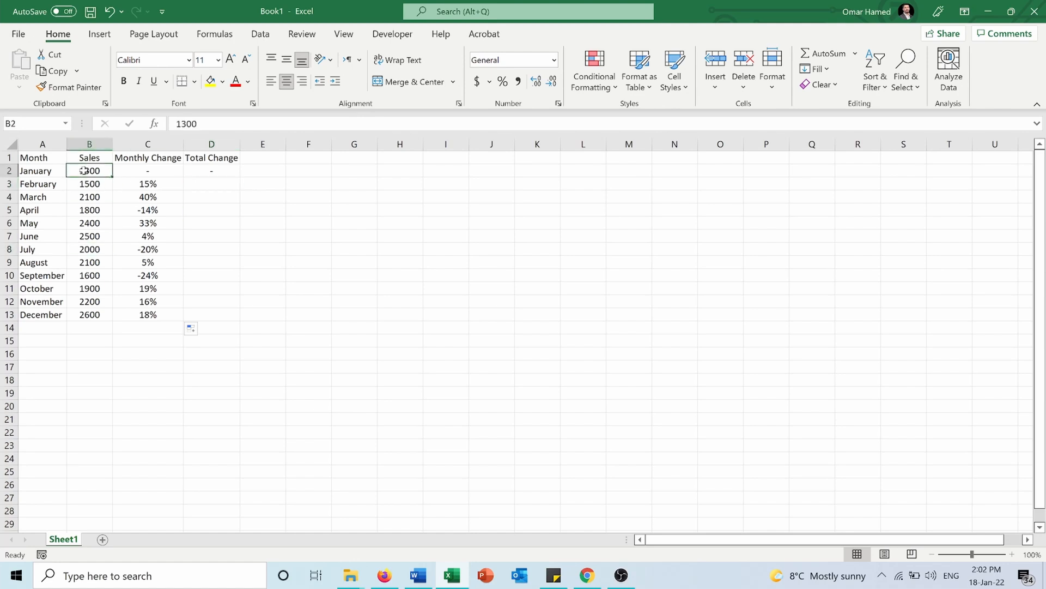
{"action": "left_click", "coordinate": [212, 183]}
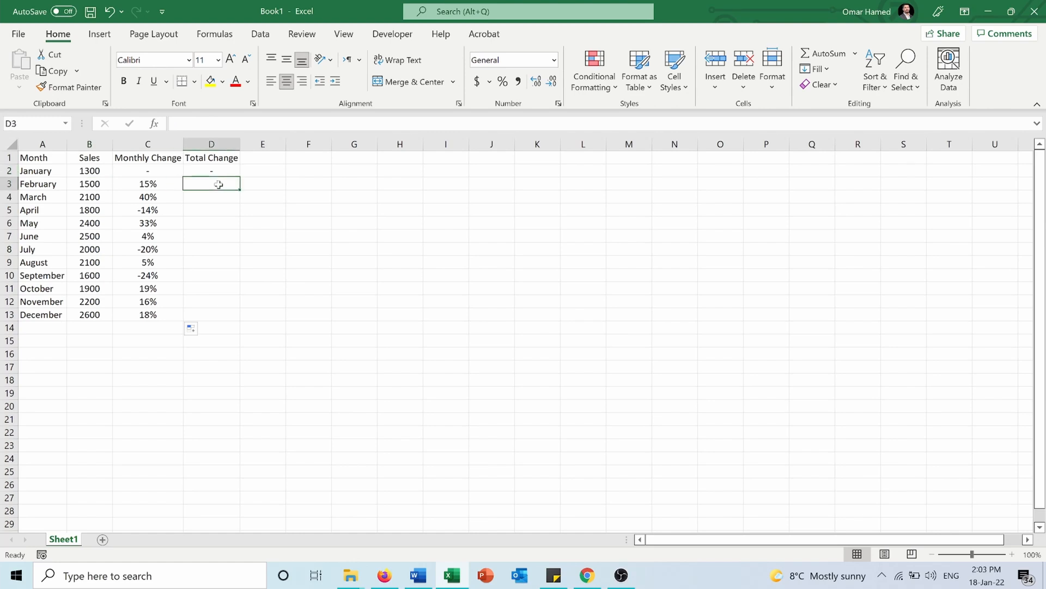
{"action": "type", "text": "="}
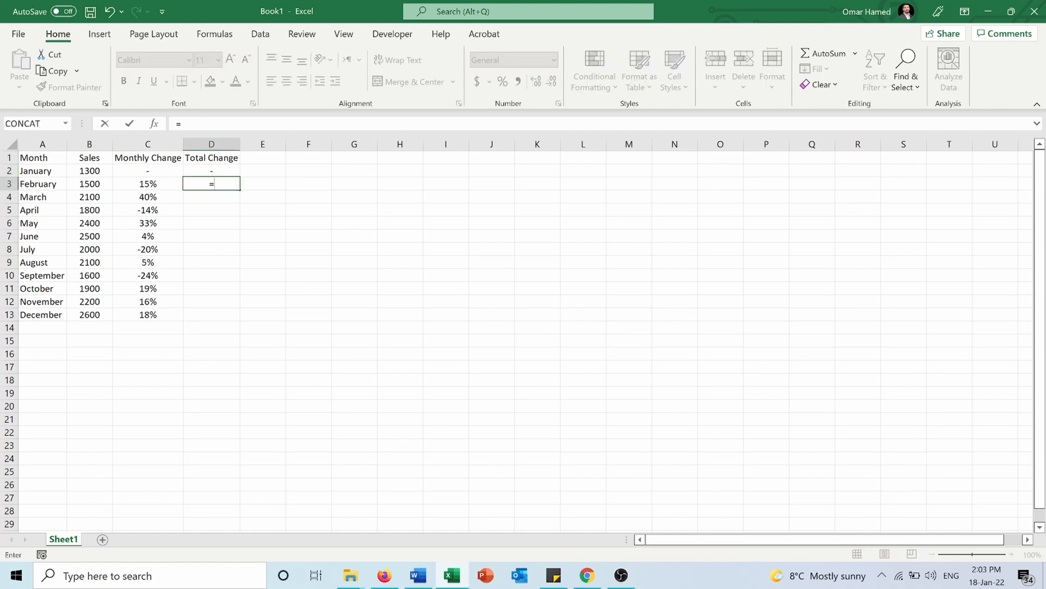
Enter (B3-$B$2)/$B$2 in D3 with January locked via F4, returning 0.153846
{"action": "type", "text": "("}
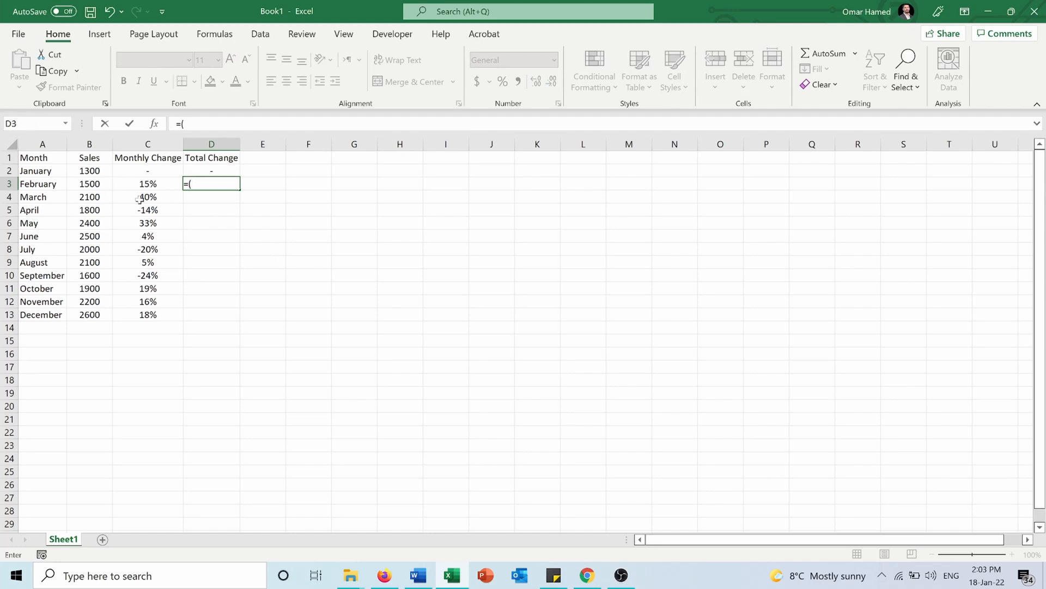
{"action": "left_click", "coordinate": [90, 183]}
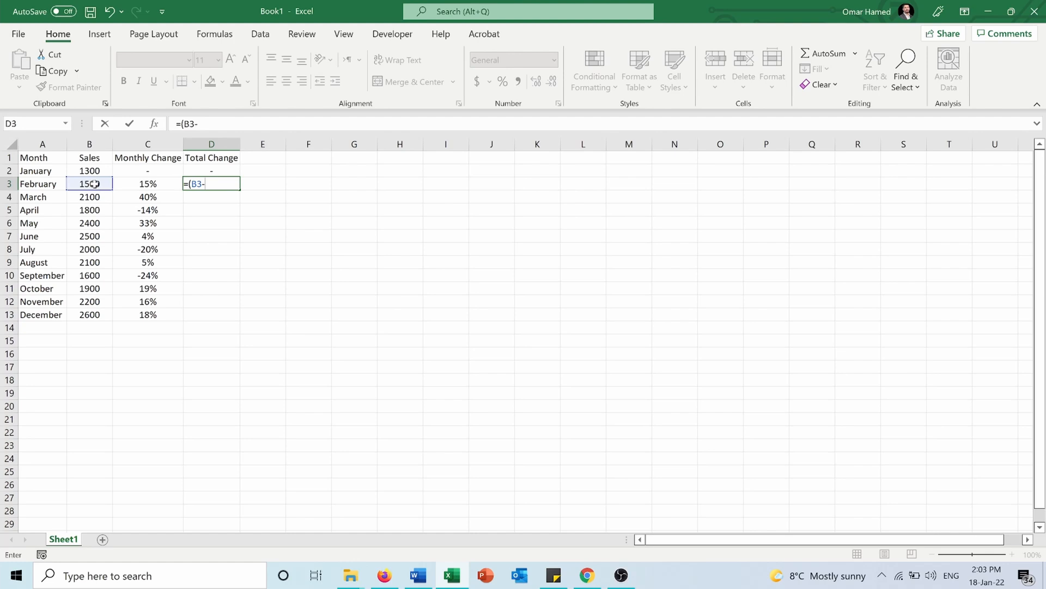
{"action": "left_click", "coordinate": [90, 170]}
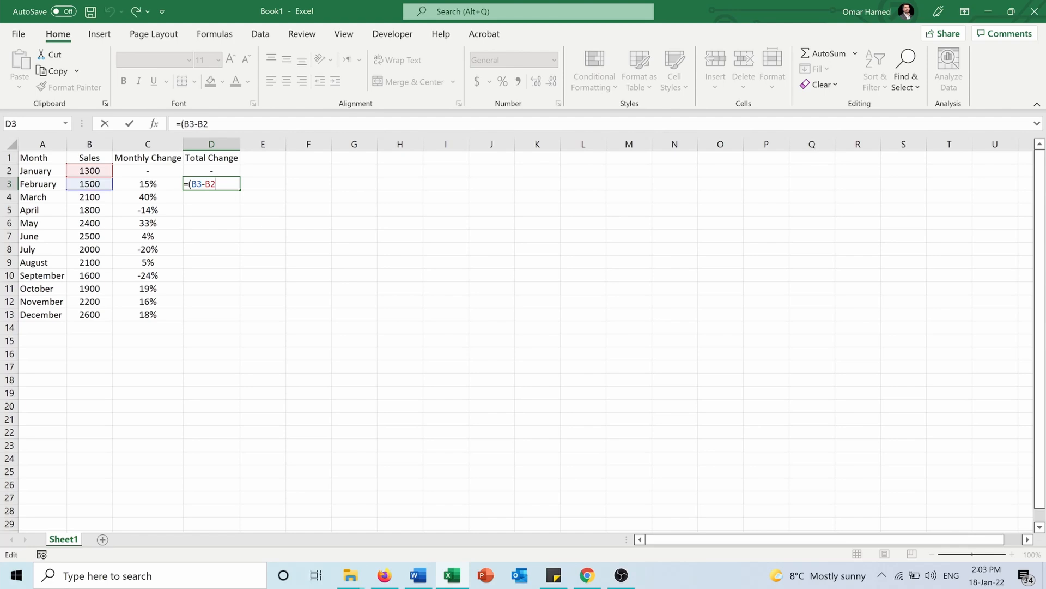
{"action": "key", "text": "F4"}
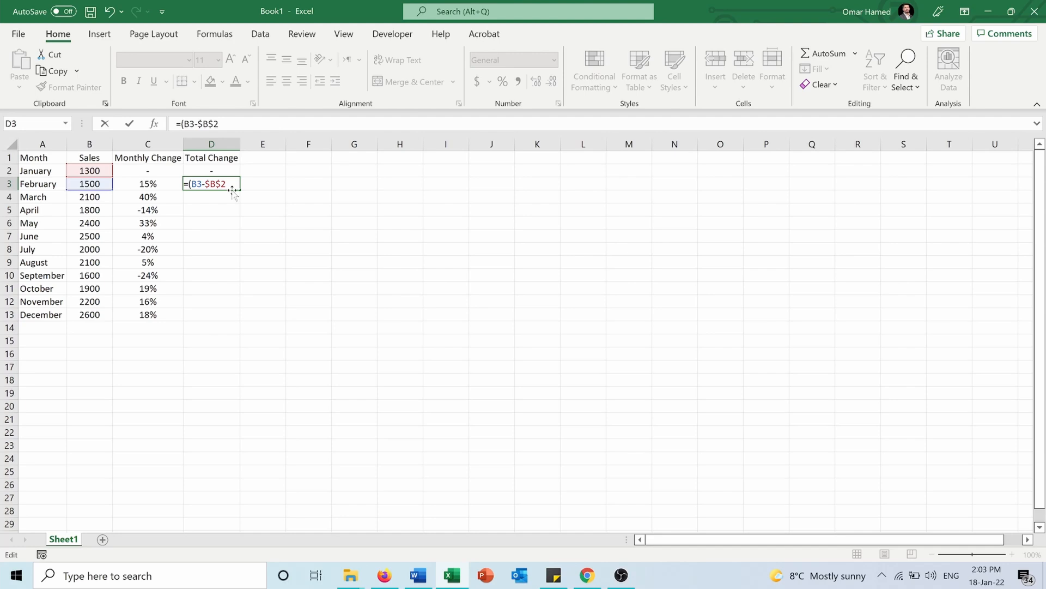
{"action": "type", "text": ")"}
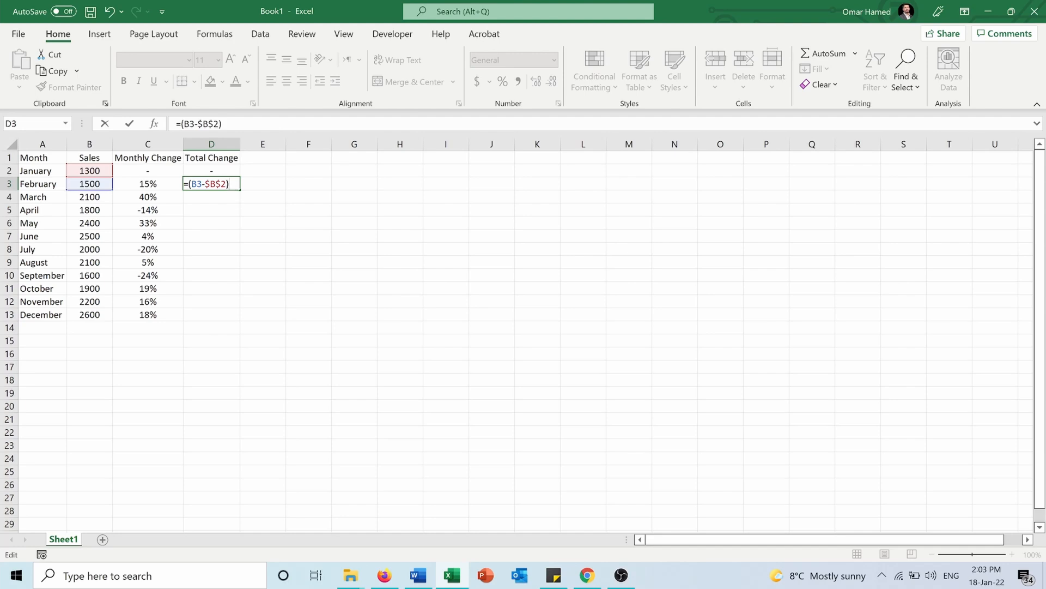
{"action": "type", "text": "/B2"}
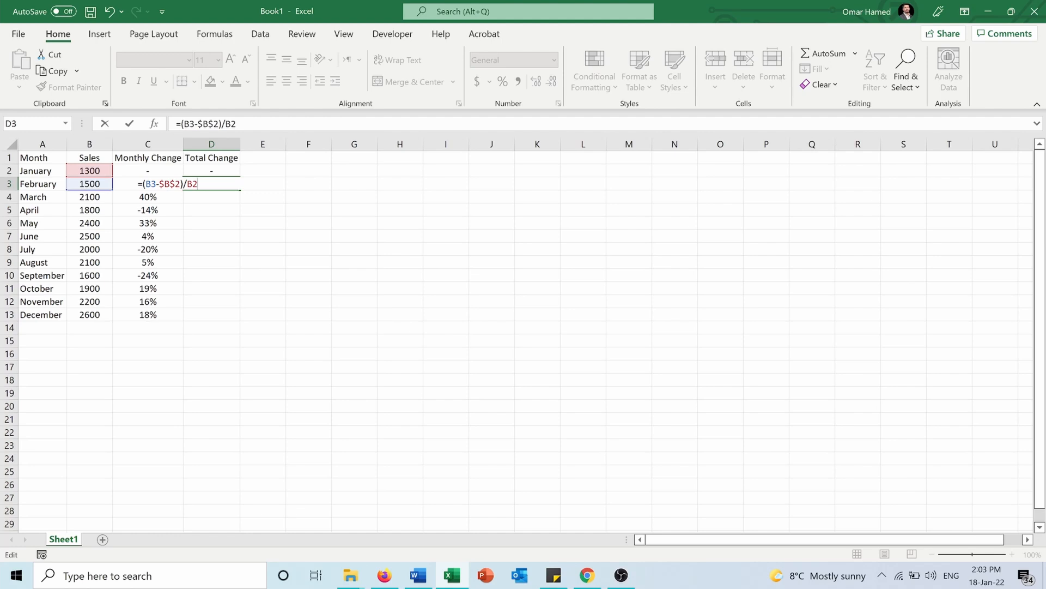
{"action": "type", "text": "$B$2"}
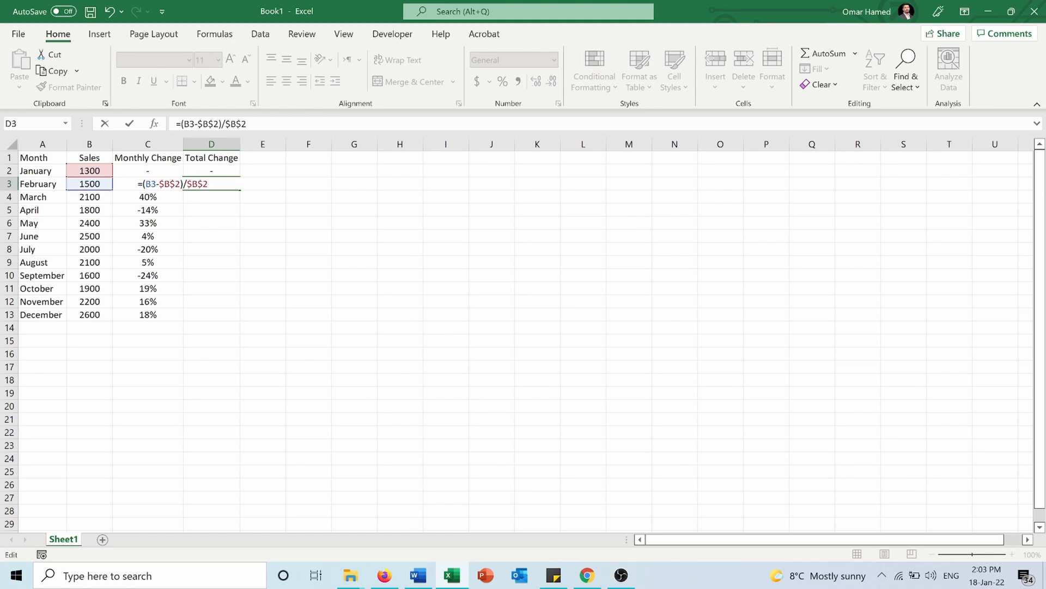
{"action": "key", "text": "Enter"}
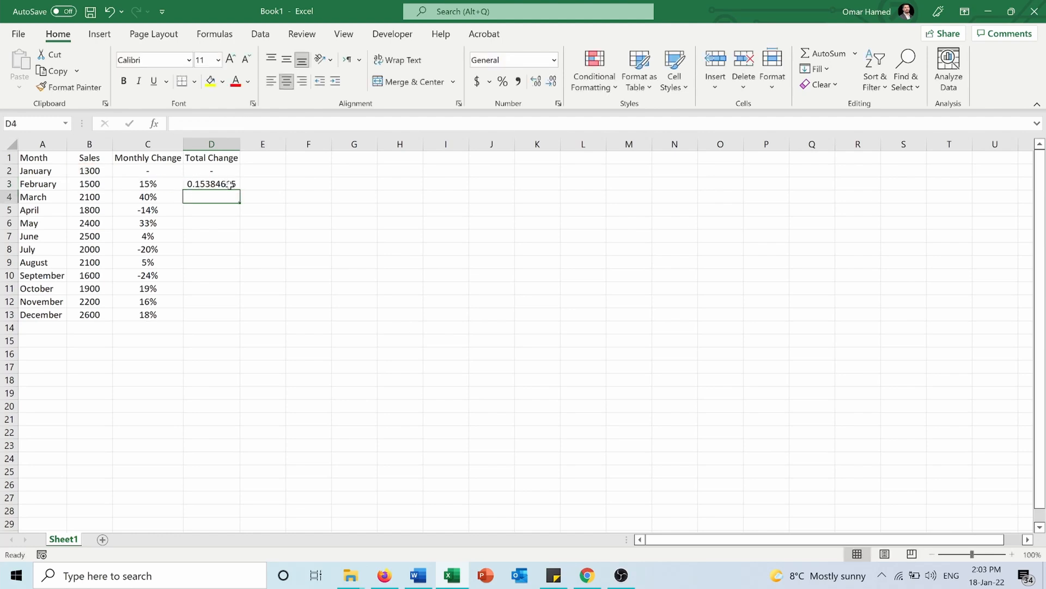
Select D3 so February's Total Change can be shown as 15%
{"action": "left_click", "coordinate": [212, 184]}
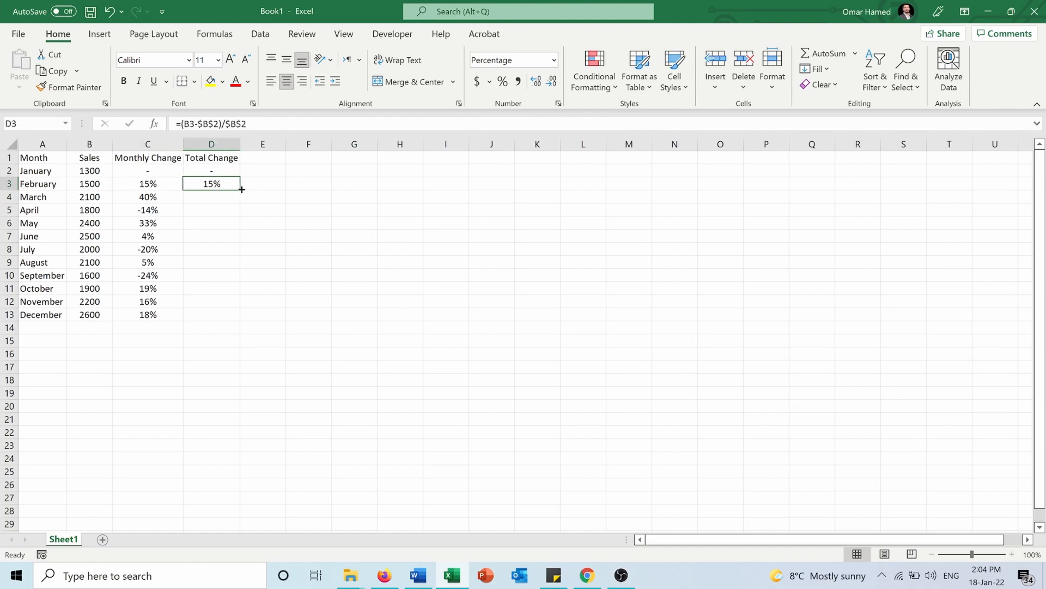
Fill D3's formula down to D13 and verify August's and December's copies, ending at 100%
{"action": "left_click_drag", "start_coordinate": [241, 189], "coordinate": [211, 314]}
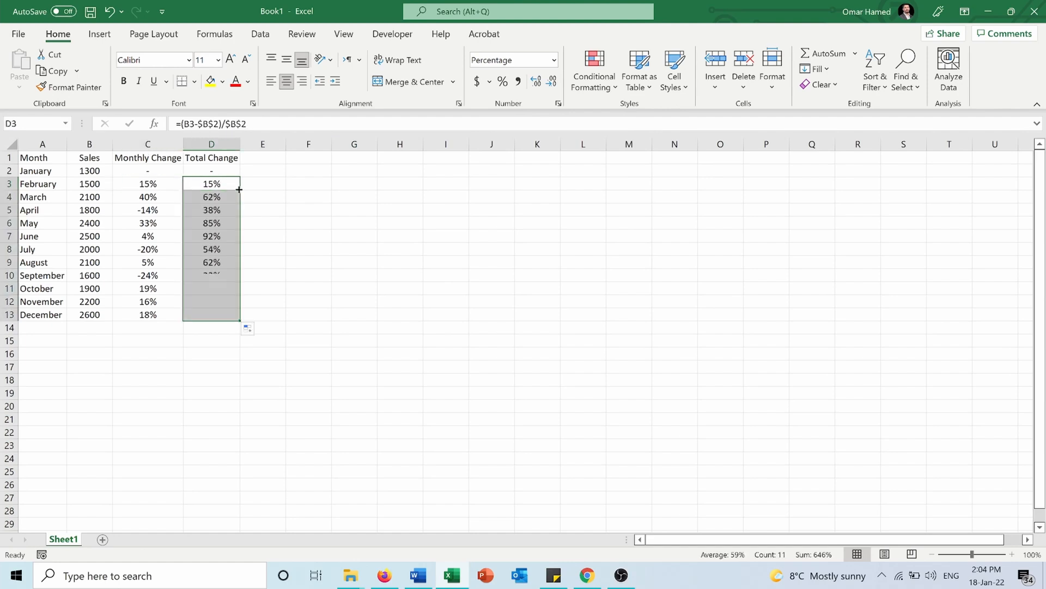
{"action": "left_click_drag", "start_coordinate": [239, 189], "coordinate": [210, 314]}
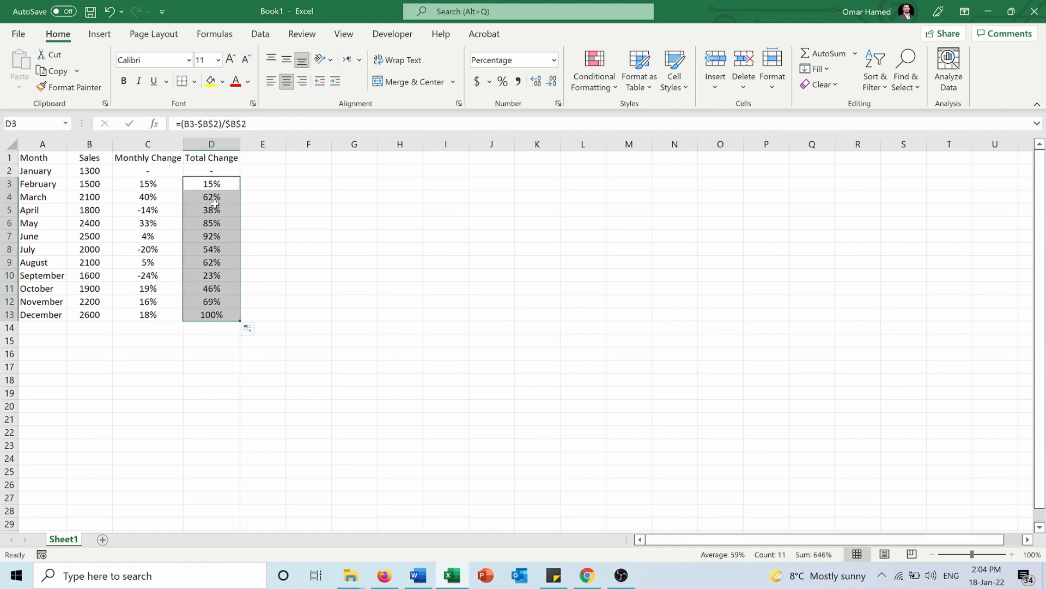
{"action": "left_click", "coordinate": [211, 261]}
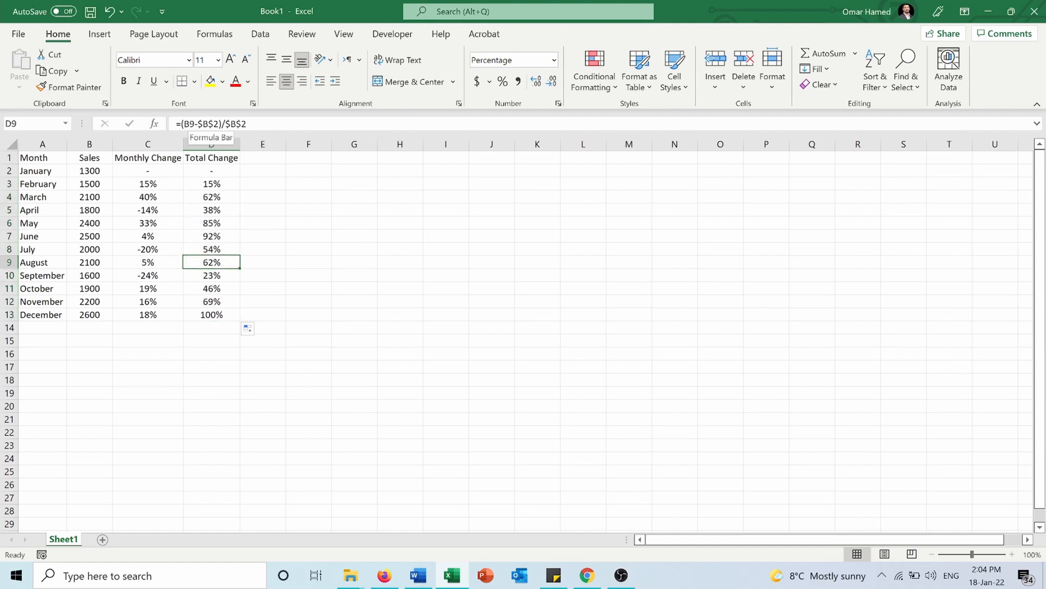
{"action": "left_click", "coordinate": [211, 314]}
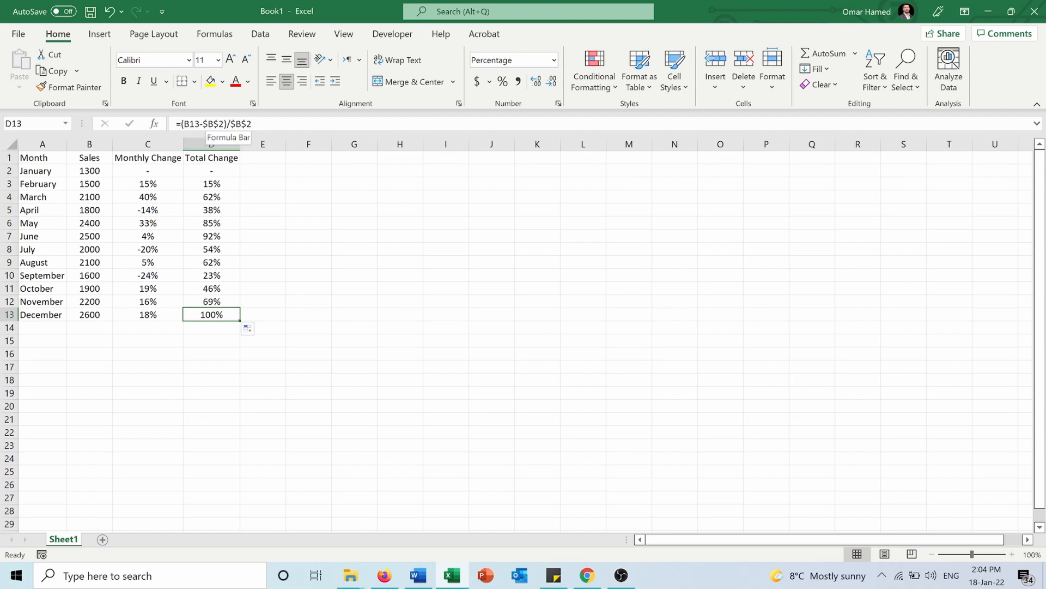
{"action": "mouse_move", "coordinate": [380, 412]}
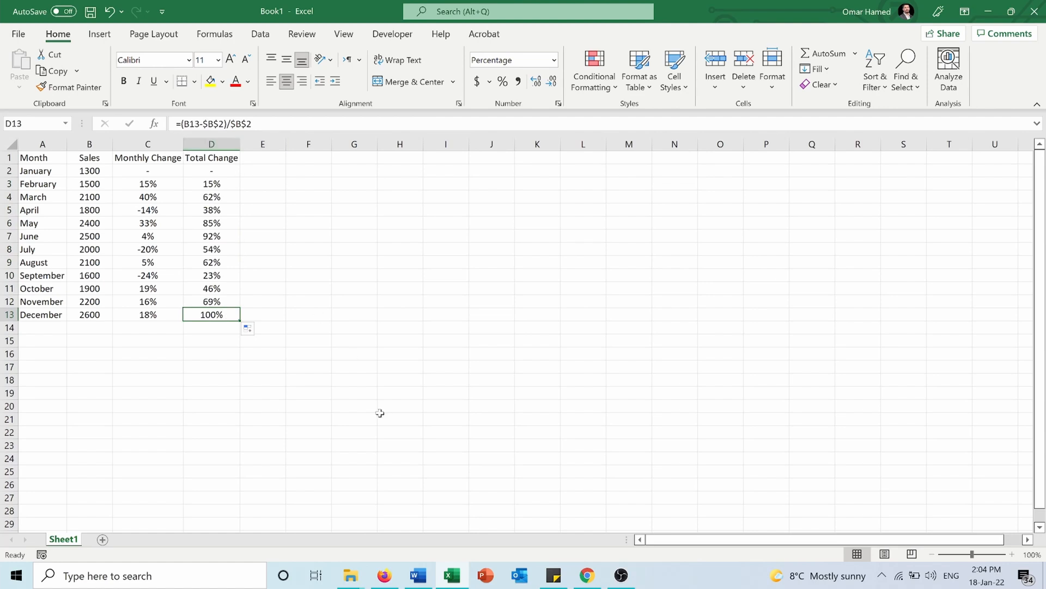